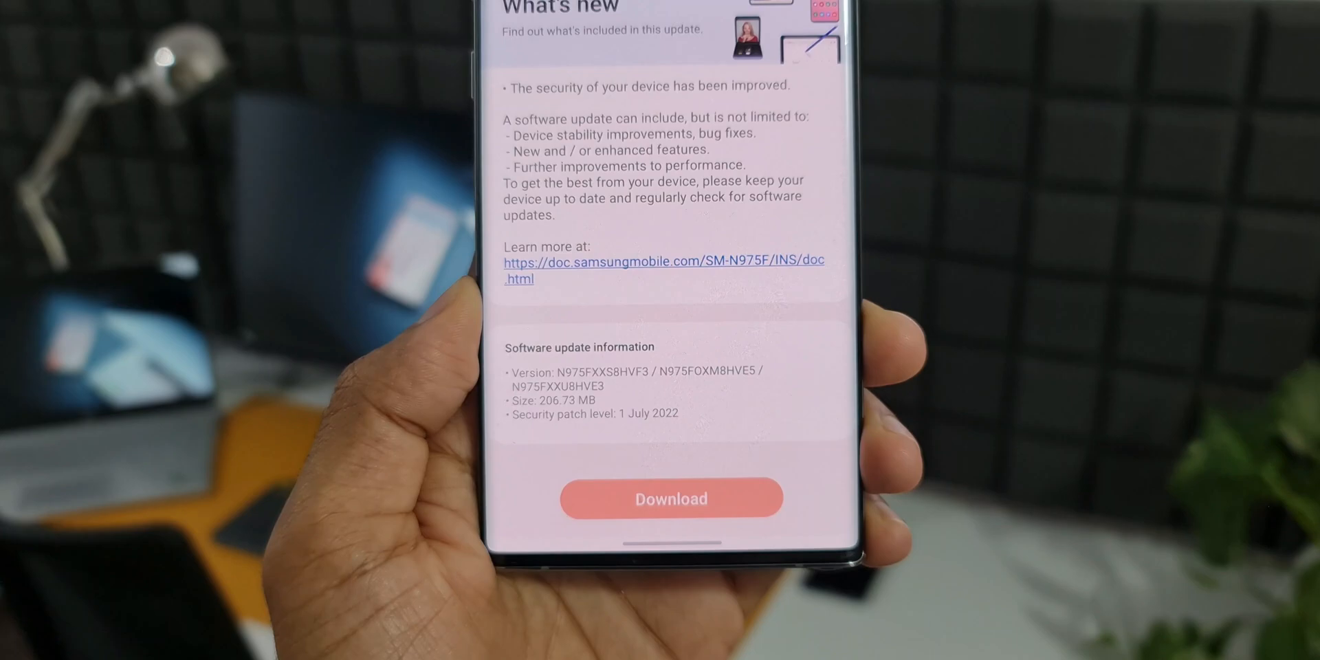
Start downloading the 206.73 MB software update
left_click(670, 498)
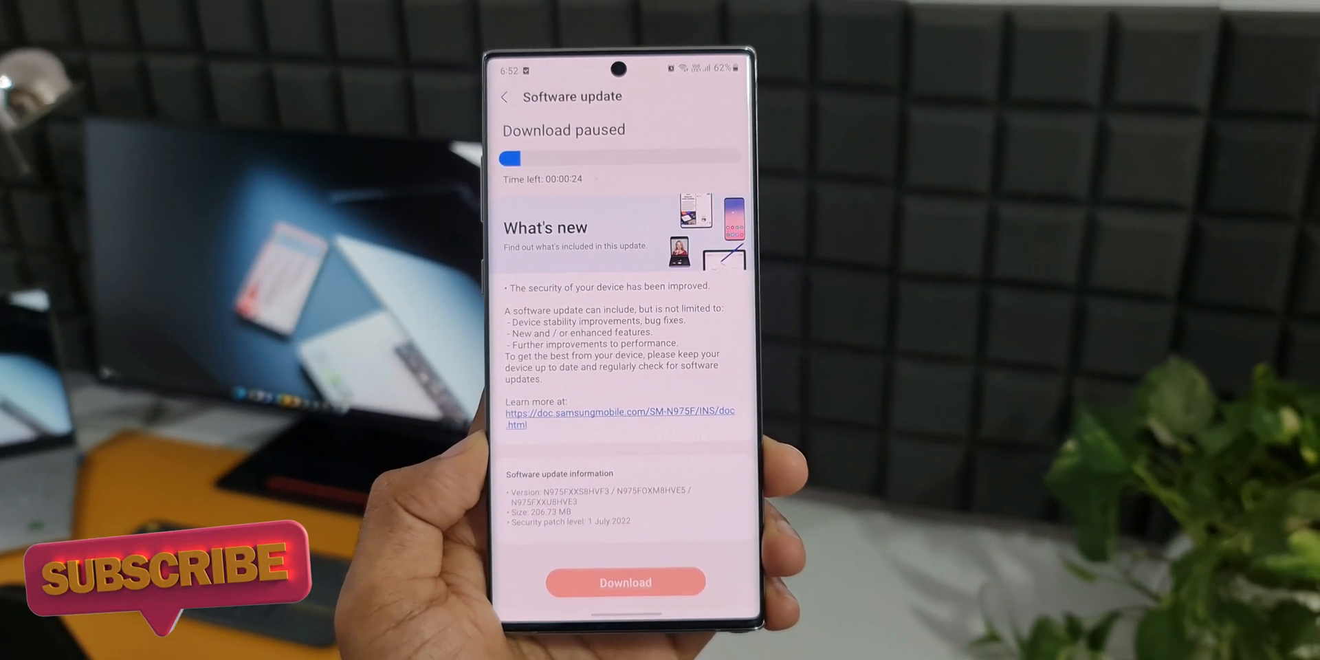
Exit the software update screen to the home screen
left_click(625, 582)
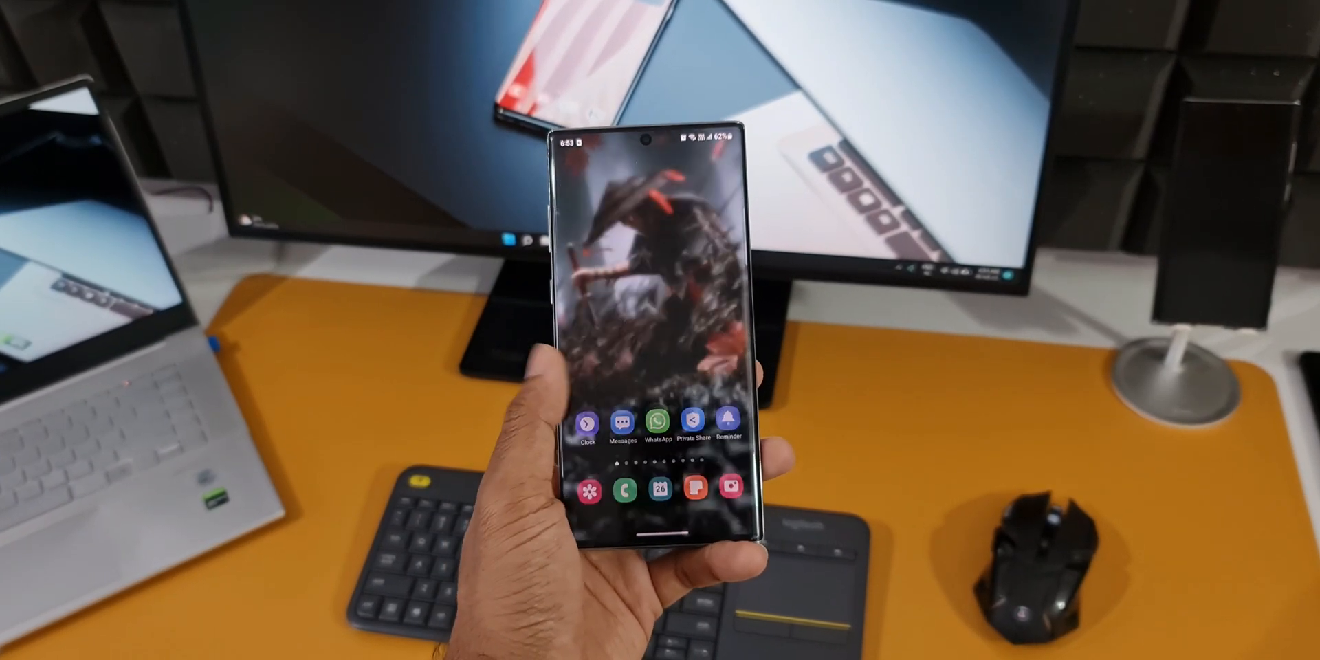
Scroll to reach the Device care page showing Good status
scroll("up", 3)
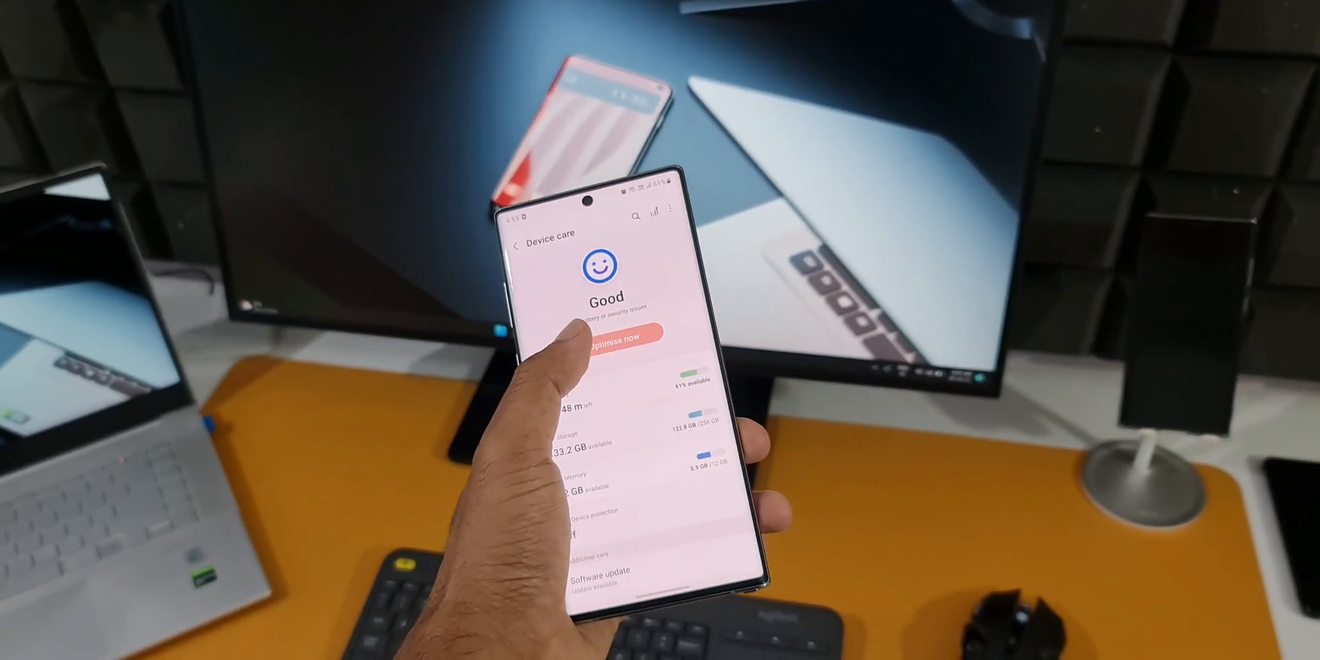
View Memory details, then scroll the per-app Battery usage list since last charge
left_click(581, 347)
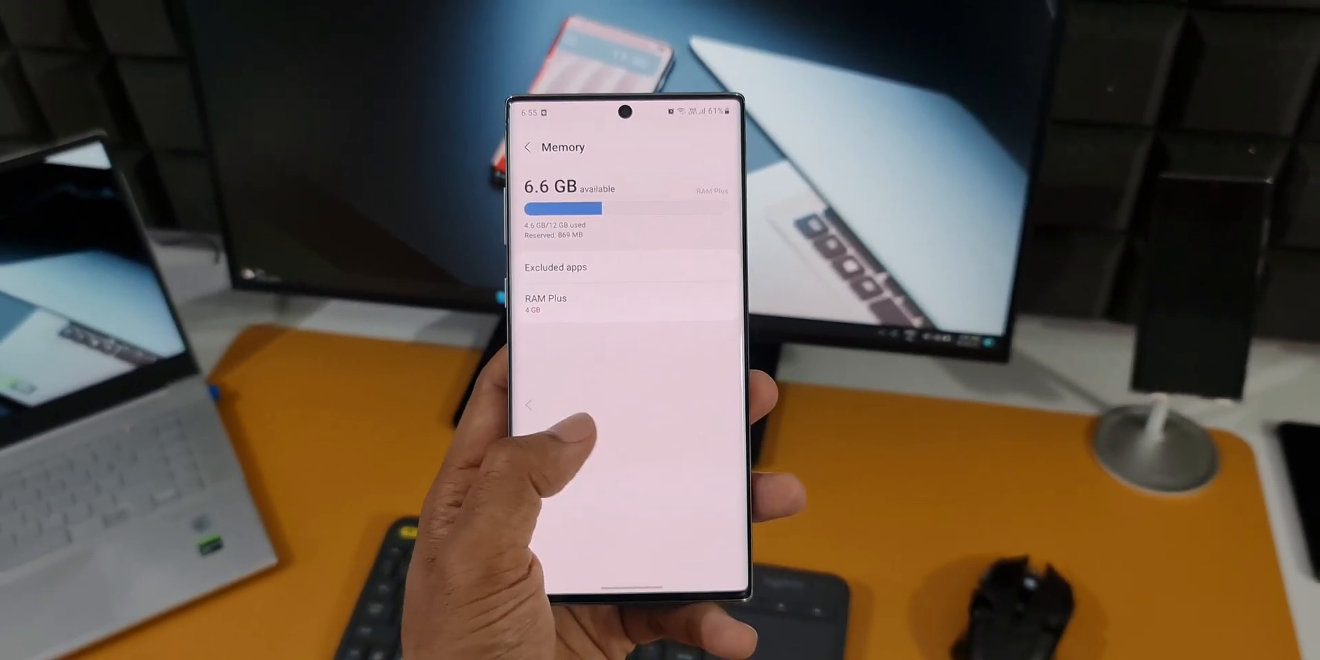
left_click(525, 147)
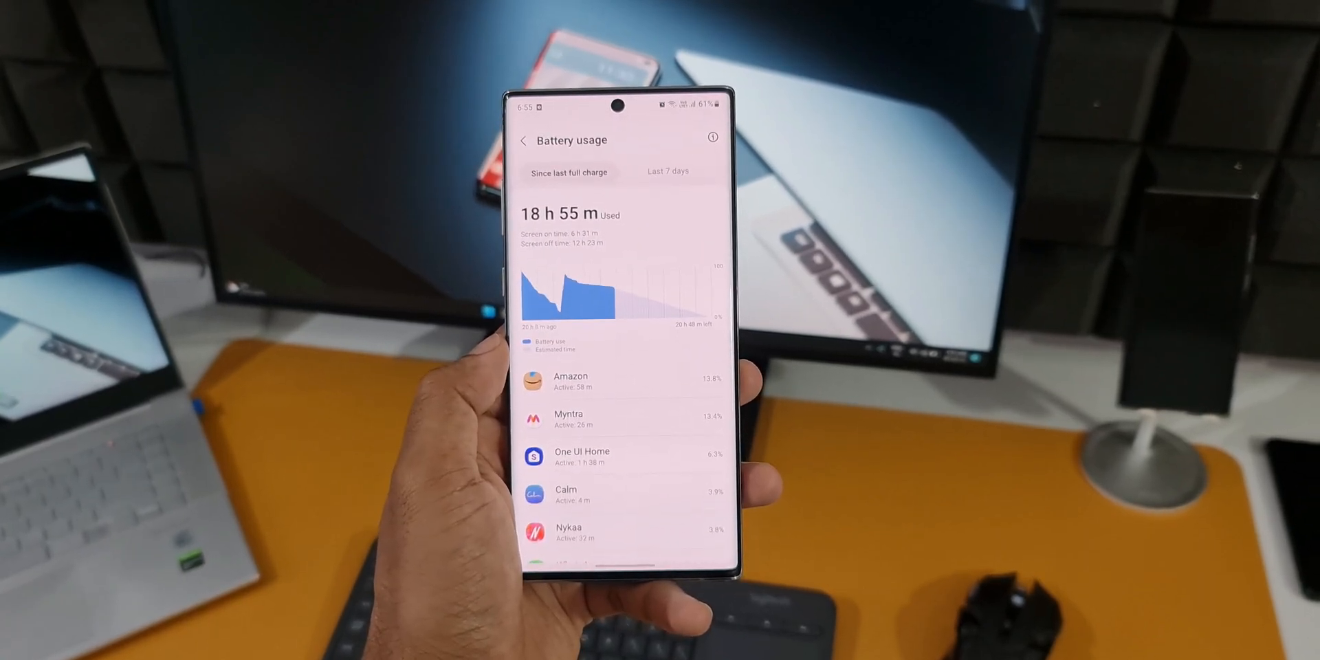
scroll("down", 3)
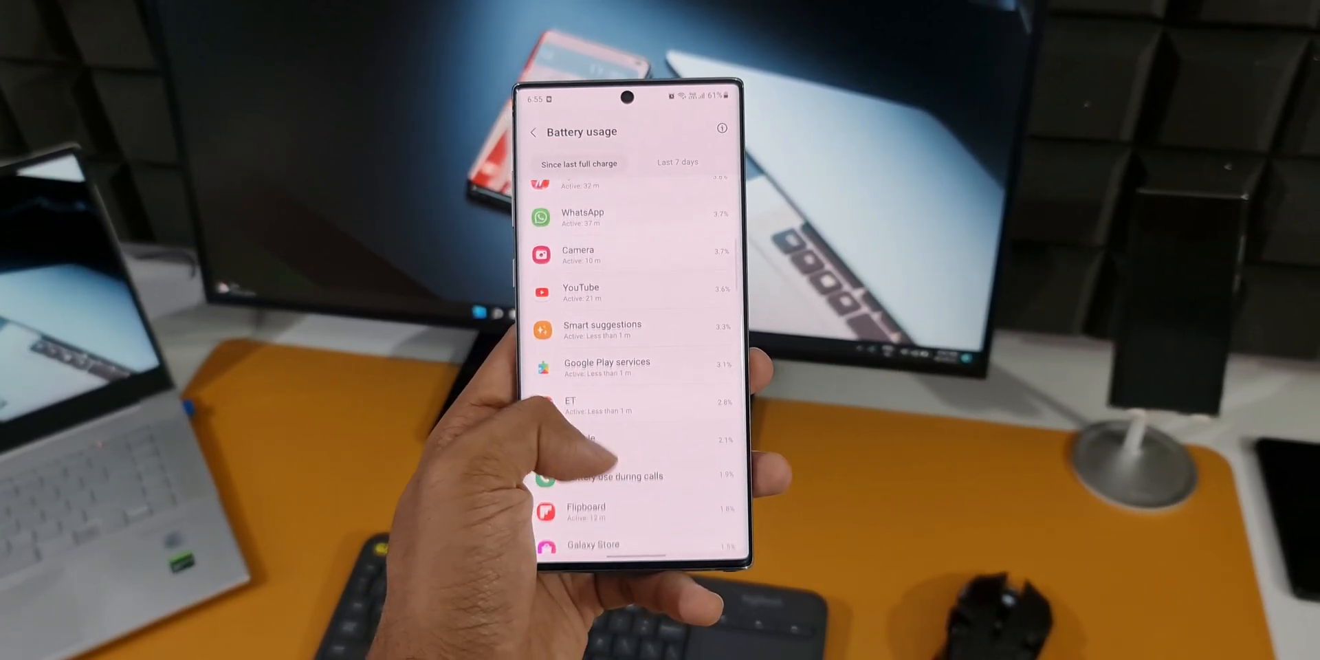